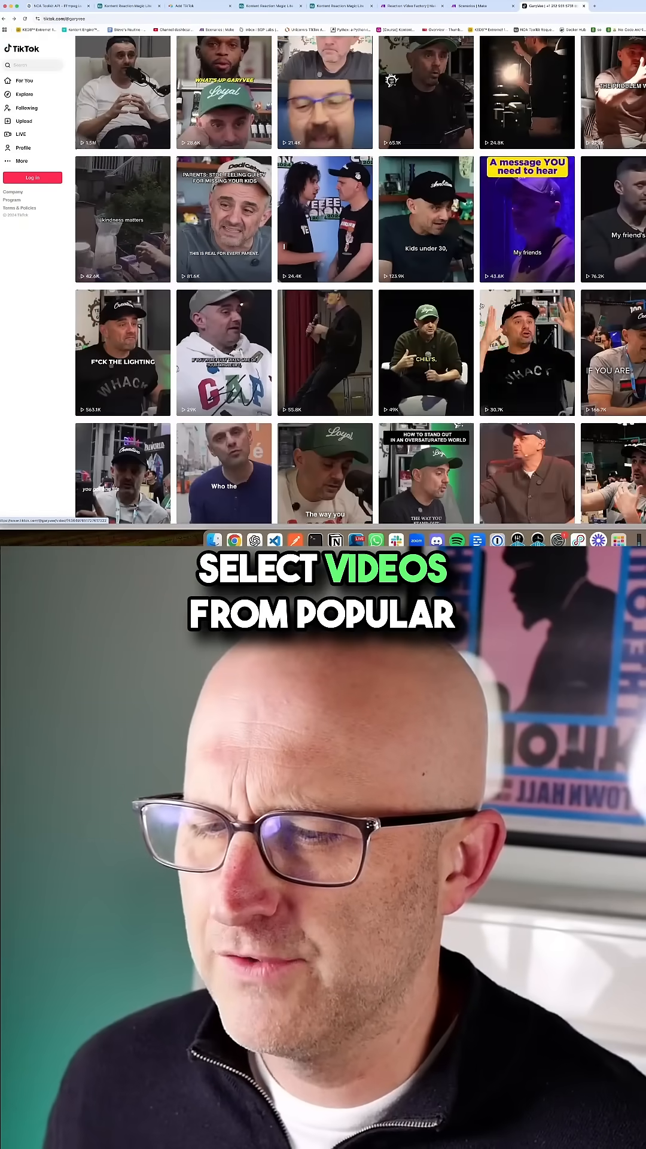
Switch to the Reaction Videos base and show its Select Style view with R7, R2, R1
{"action": "scroll", "scroll_direction": "down", "scroll_amount": 3}
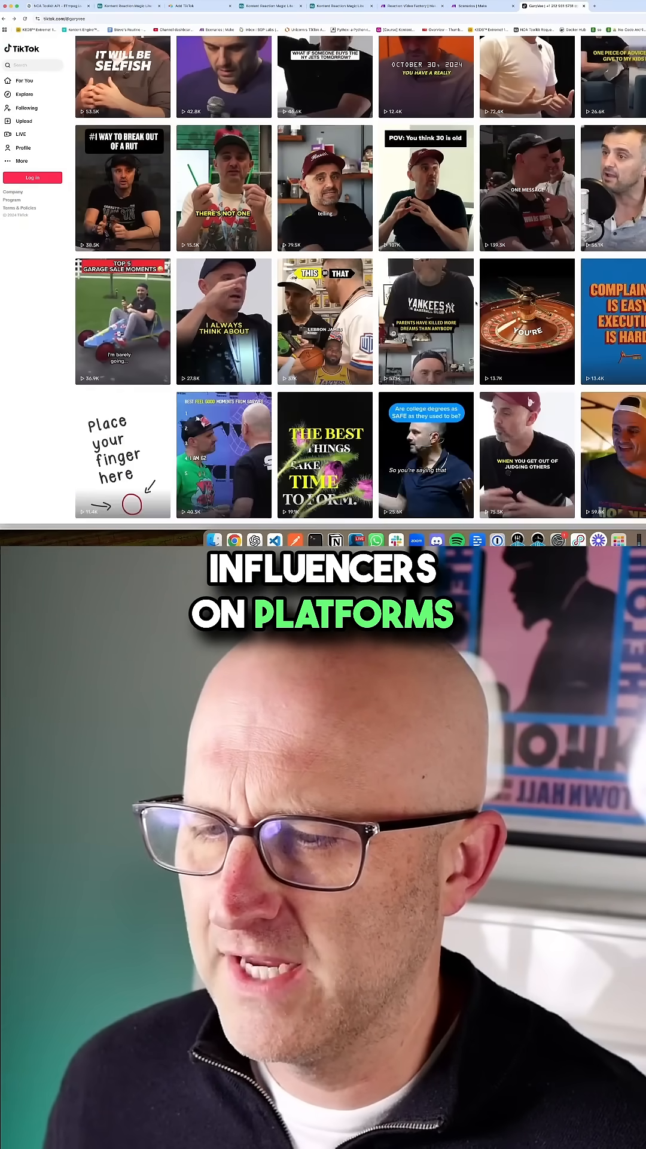
{"action": "left_click", "coordinate": [128, 6]}
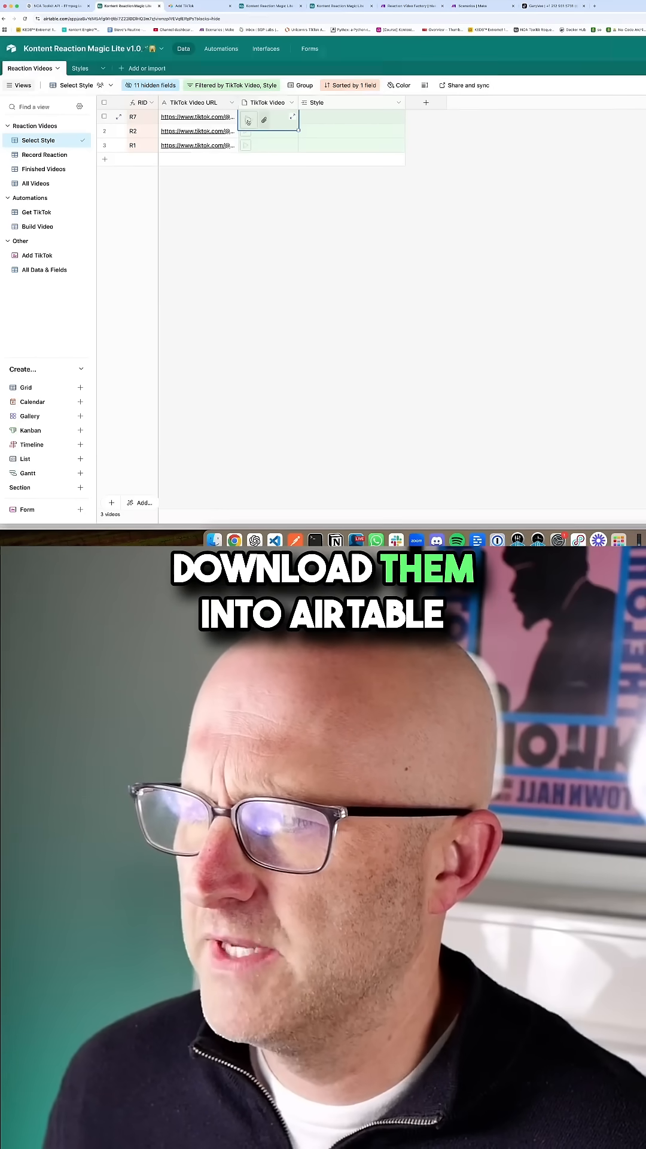
{"action": "left_click", "coordinate": [45, 155]}
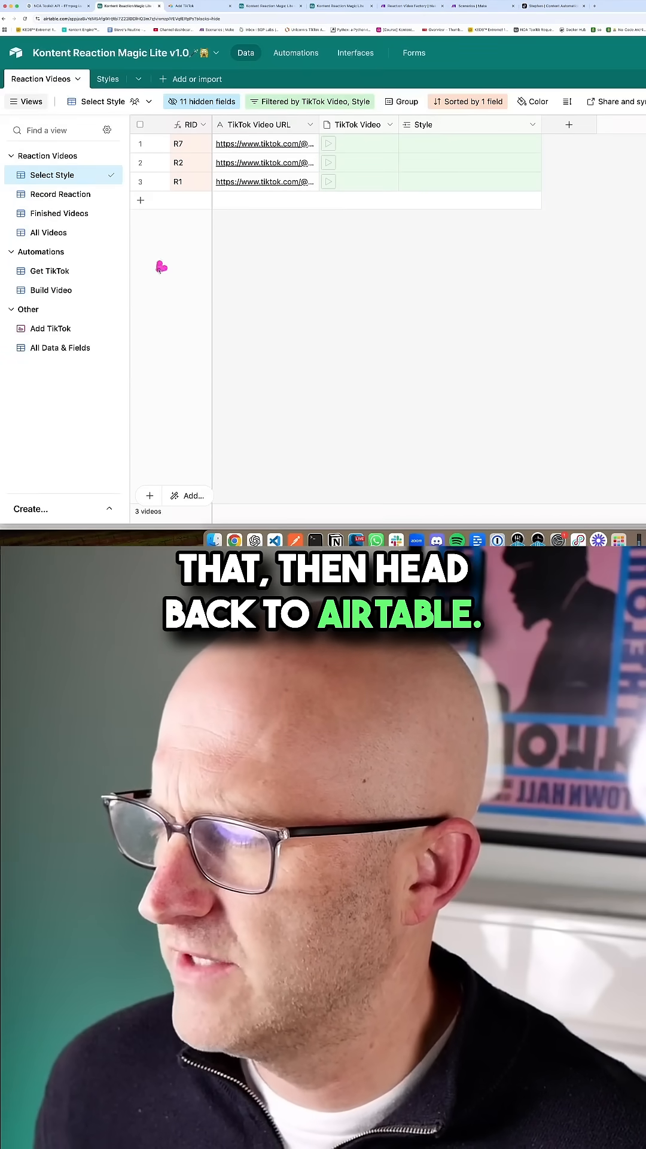
Submit the stephengpope TikTok video URL through the standalone Add TikTok form
{"action": "left_click", "coordinate": [52, 329]}
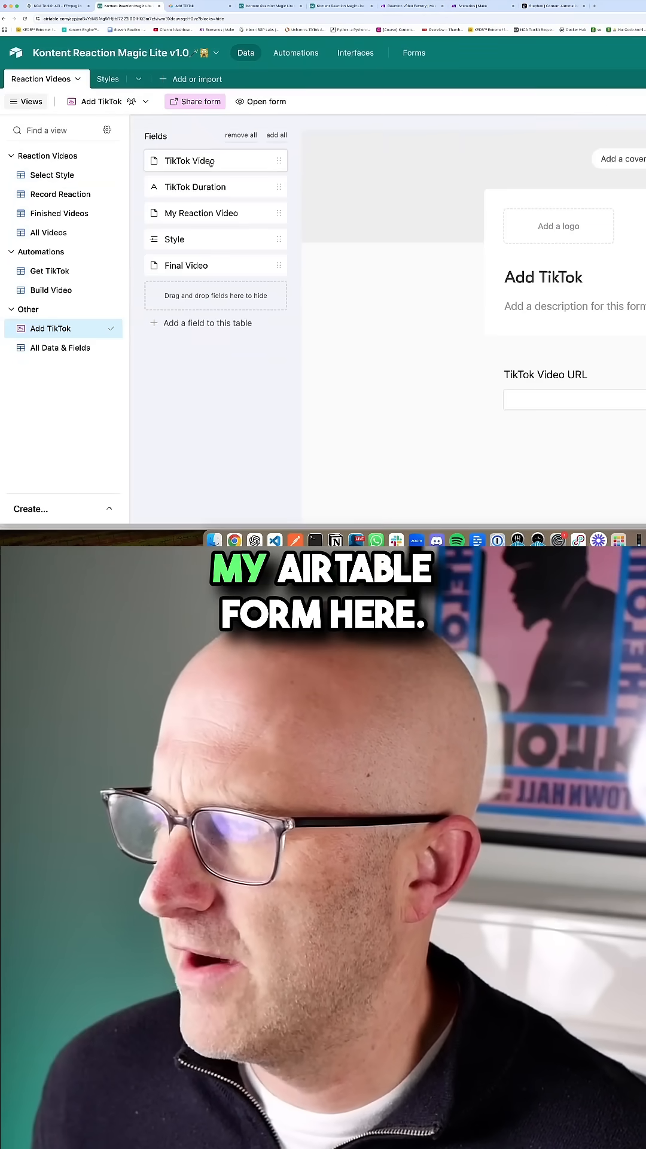
{"action": "left_click", "coordinate": [264, 101]}
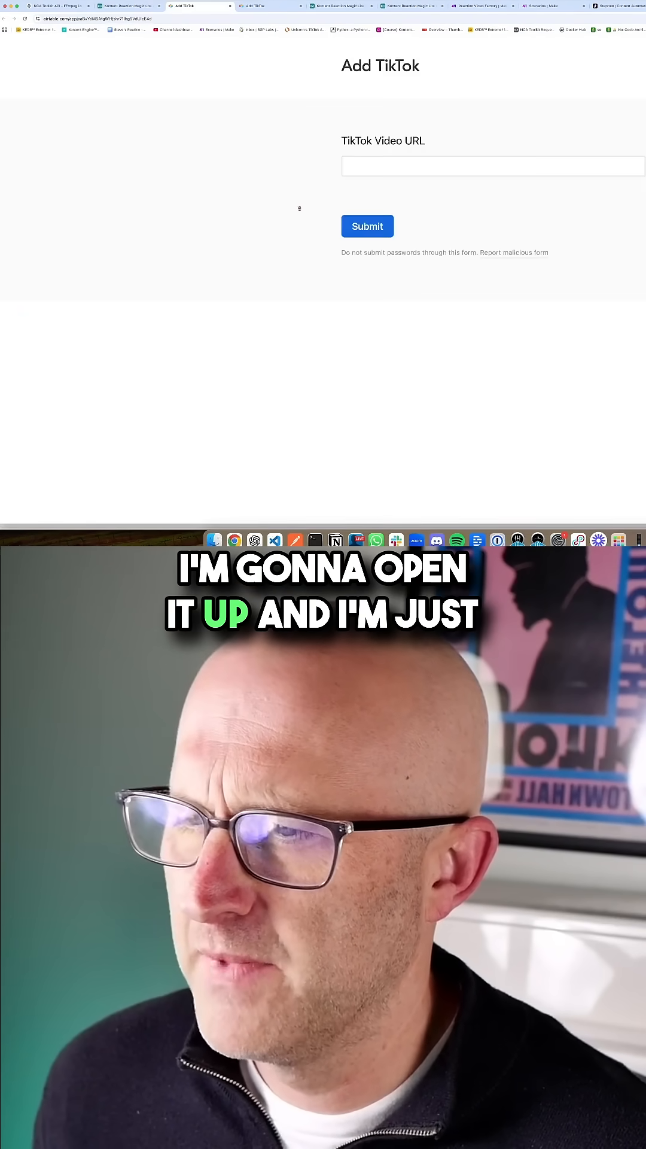
{"action": "left_click", "coordinate": [492, 166]}
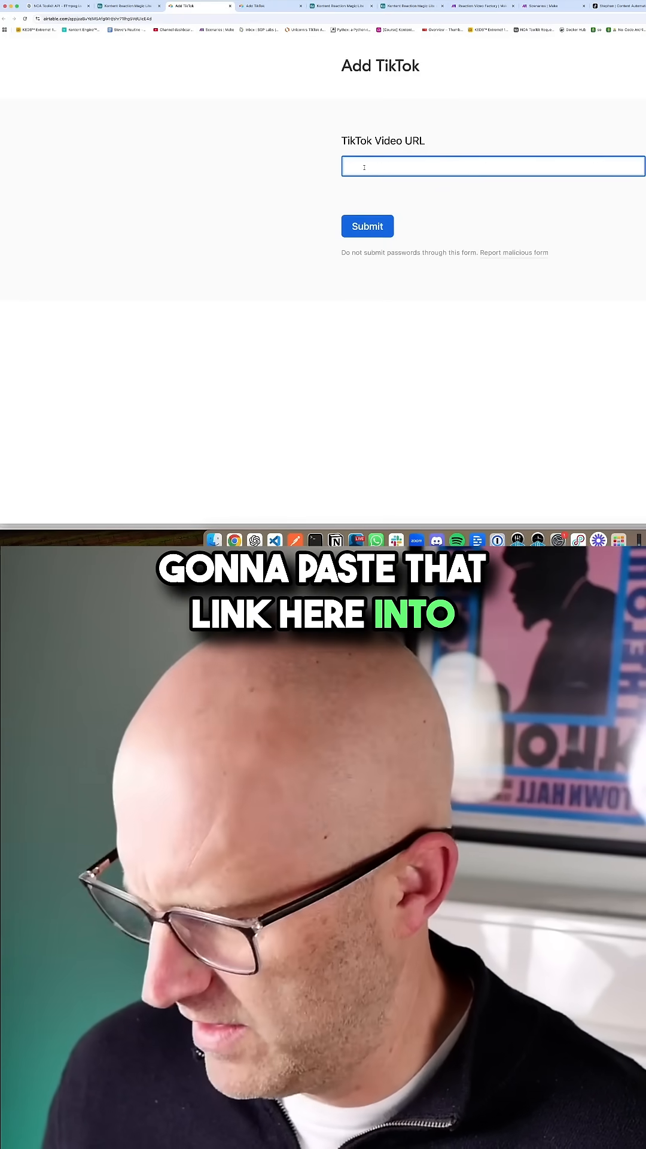
{"action": "type", "text": "https://www.tiktok.com/@stephengpope/video/7439043730847354143"}
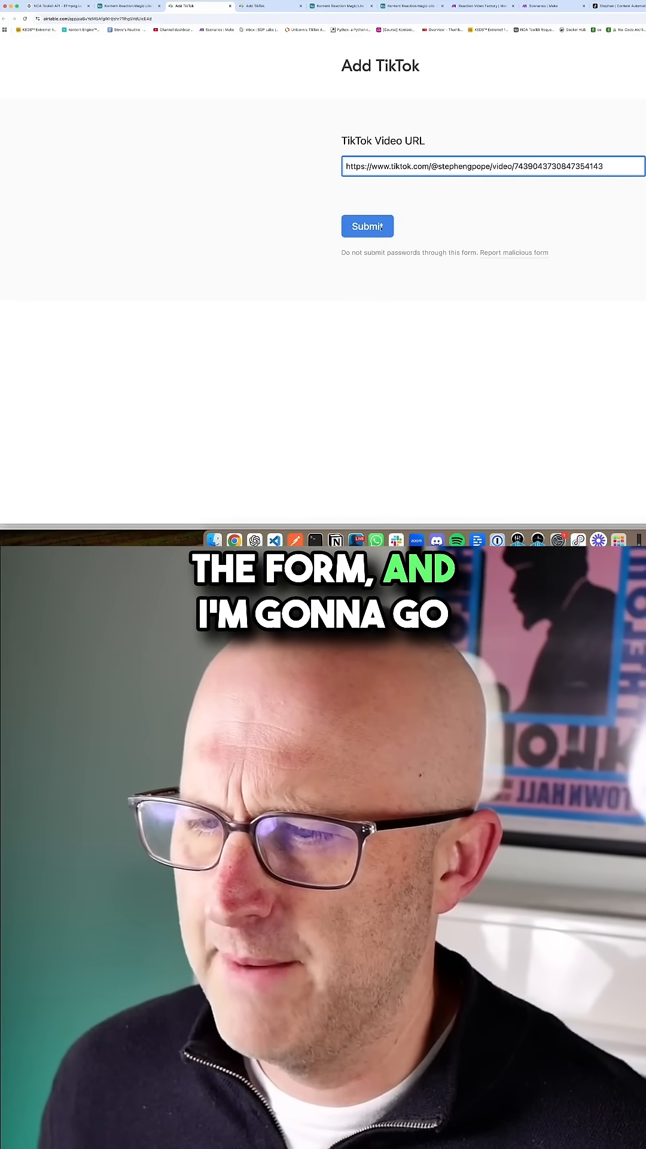
{"action": "left_click", "coordinate": [367, 225]}
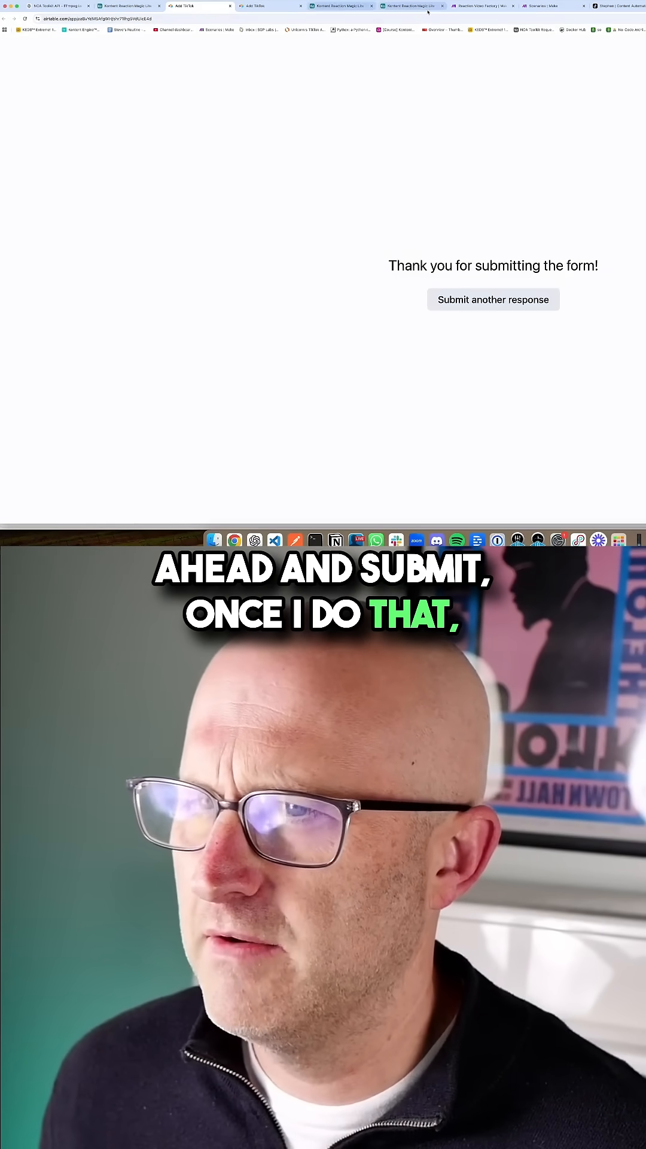
Back in the base's Select Style view, set the Style field for record R8
{"action": "left_click", "coordinate": [481, 6]}
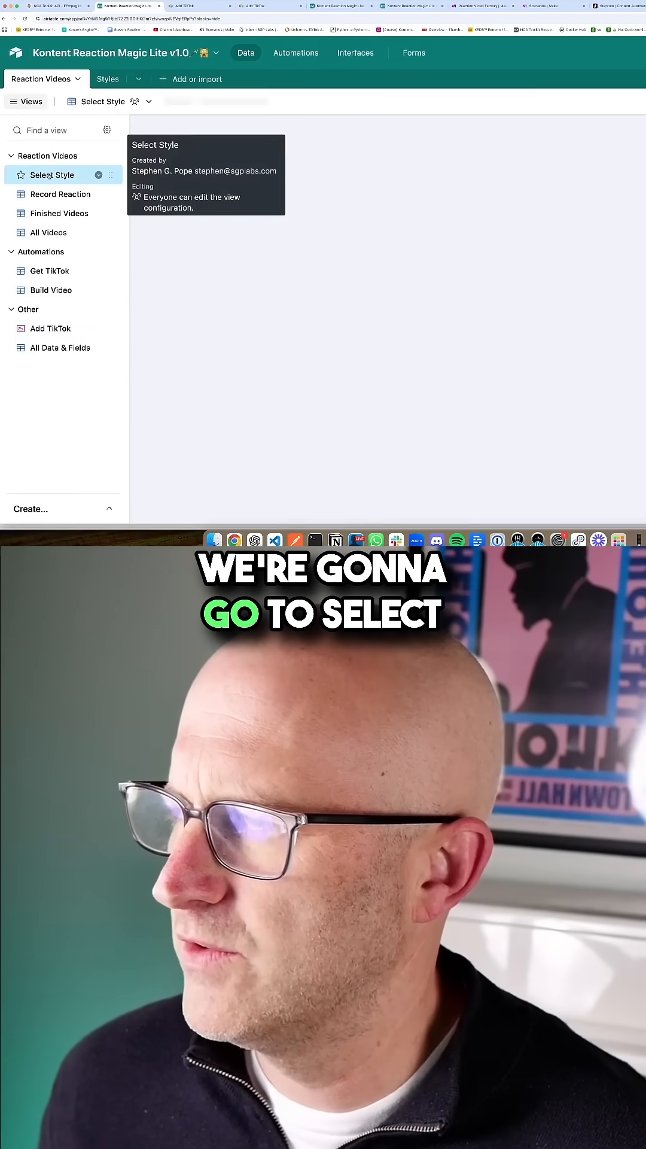
{"action": "left_click", "coordinate": [52, 174]}
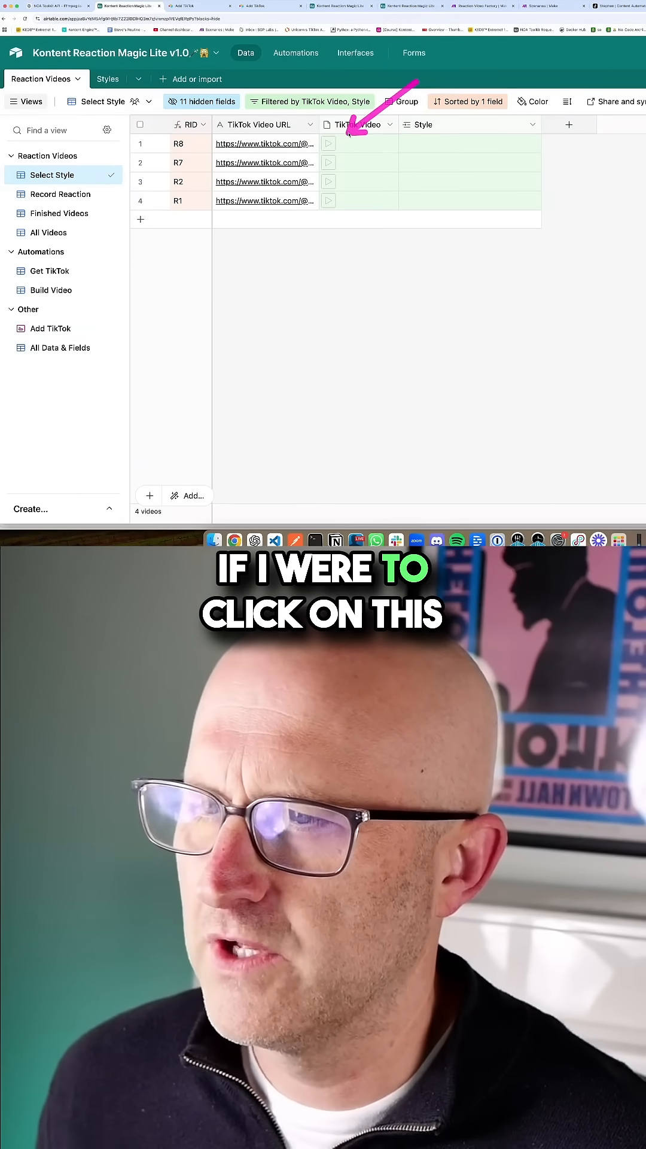
{"action": "left_click", "coordinate": [328, 143]}
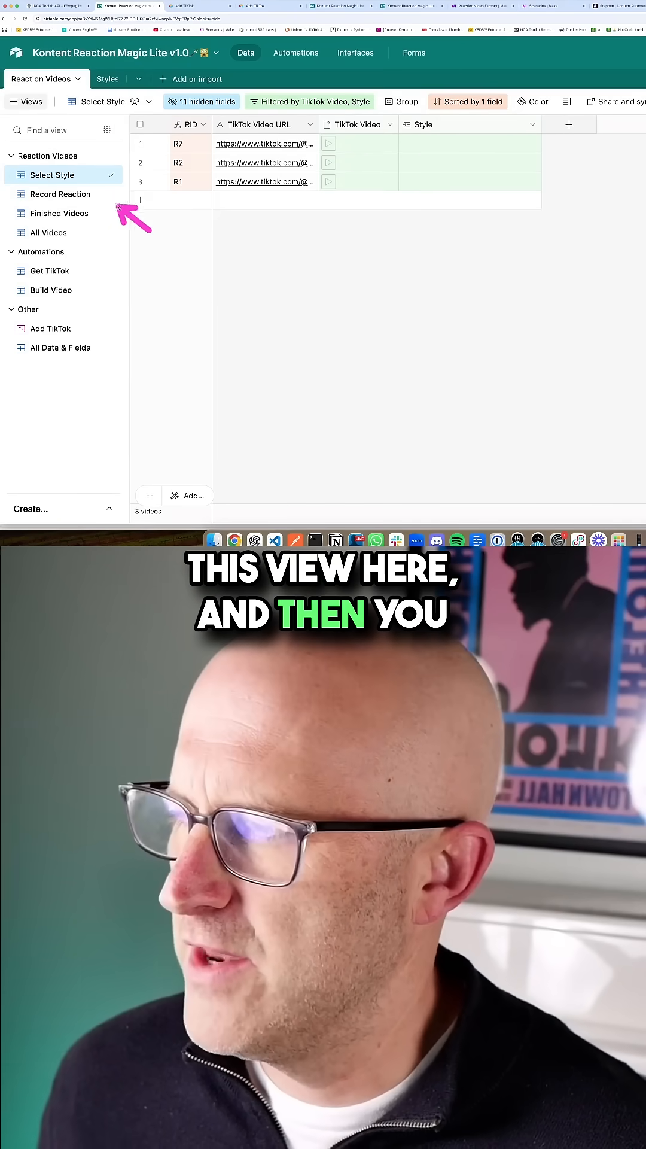
Inspect R8's downloaded TikTok clip attachment in the Record Reaction view
{"action": "left_click", "coordinate": [60, 194]}
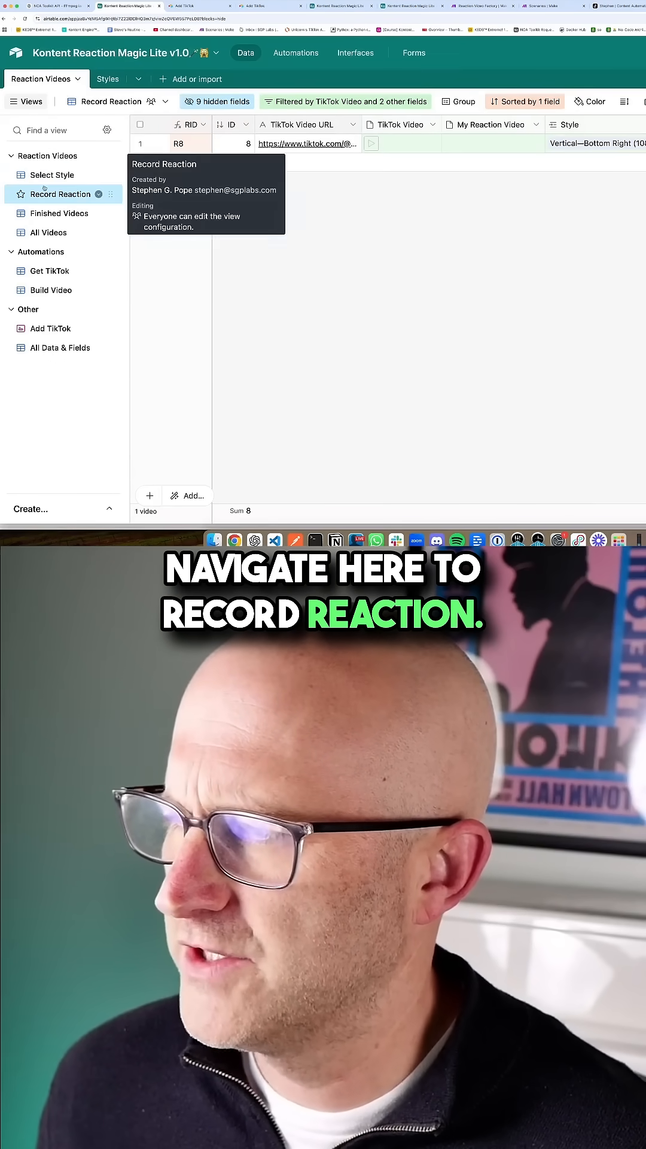
{"action": "left_click", "coordinate": [401, 143]}
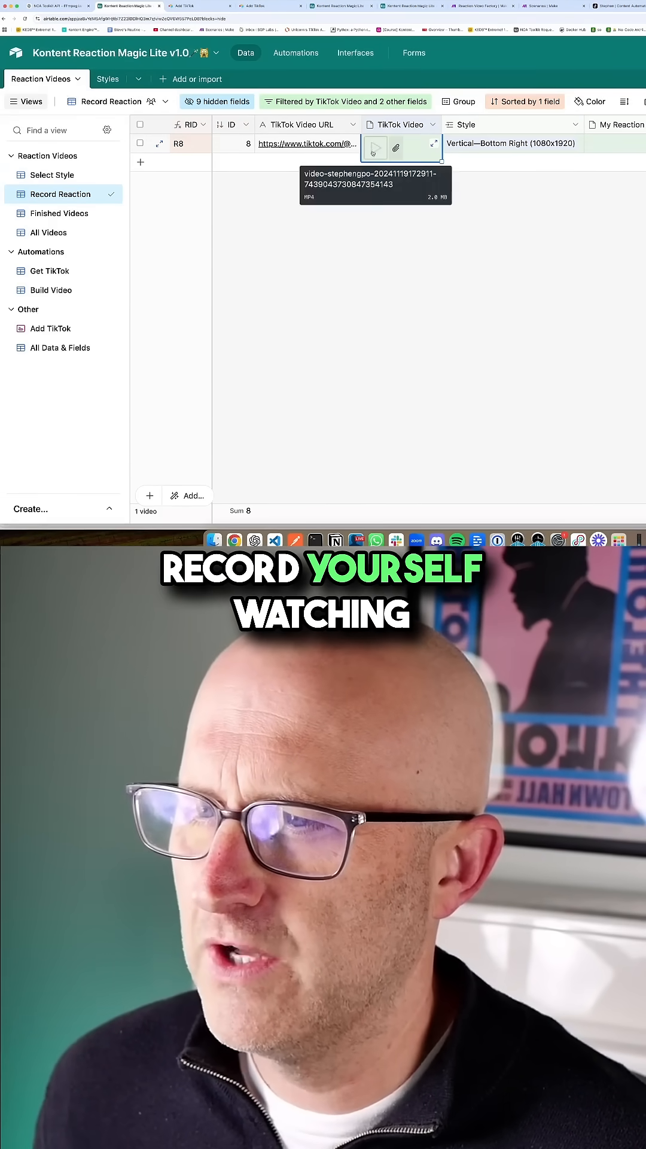
{"action": "left_click", "coordinate": [435, 146]}
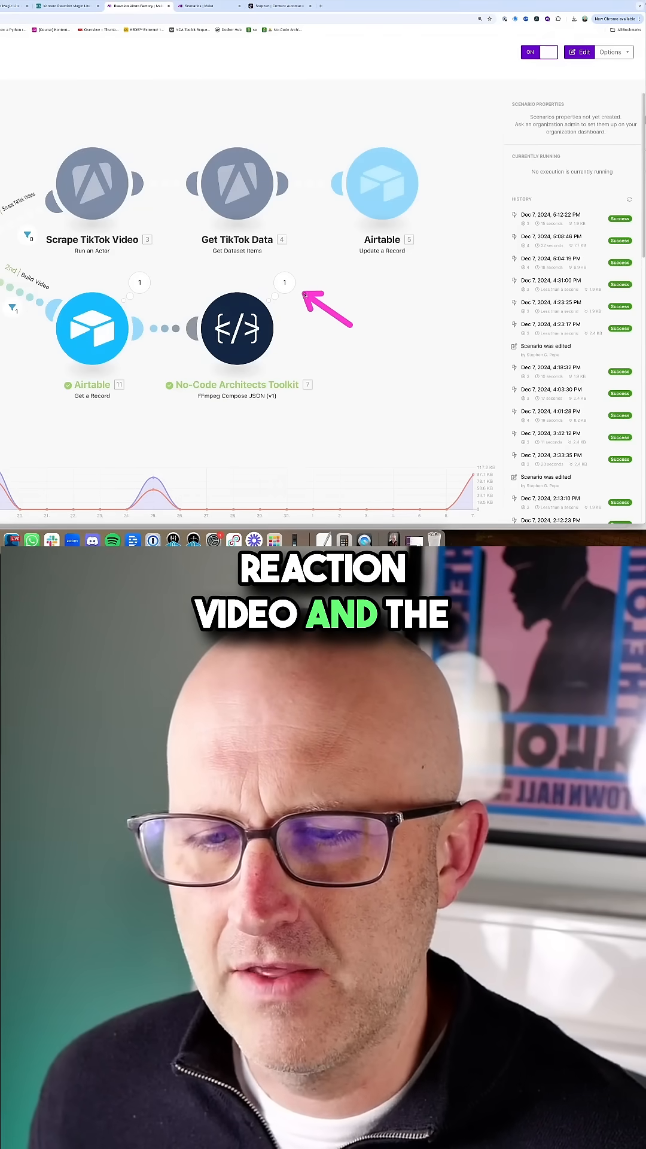
Look over the Make scenario's run history, then return to the Airtable base
{"action": "left_click", "coordinate": [237, 328]}
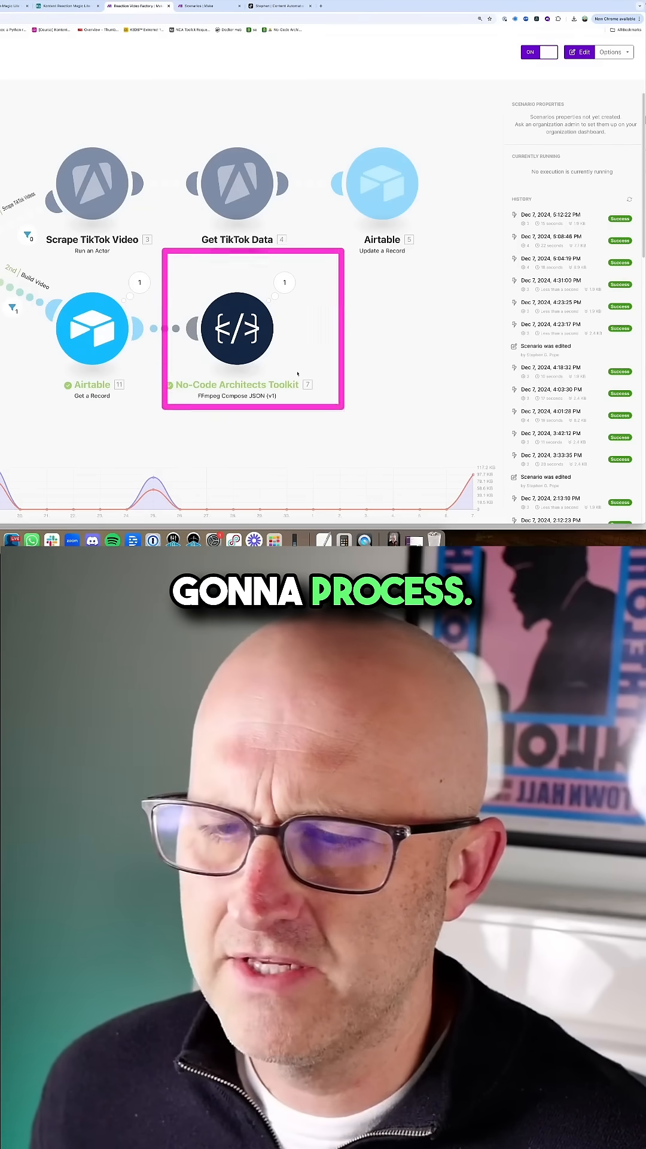
{"action": "left_click", "coordinate": [130, 6]}
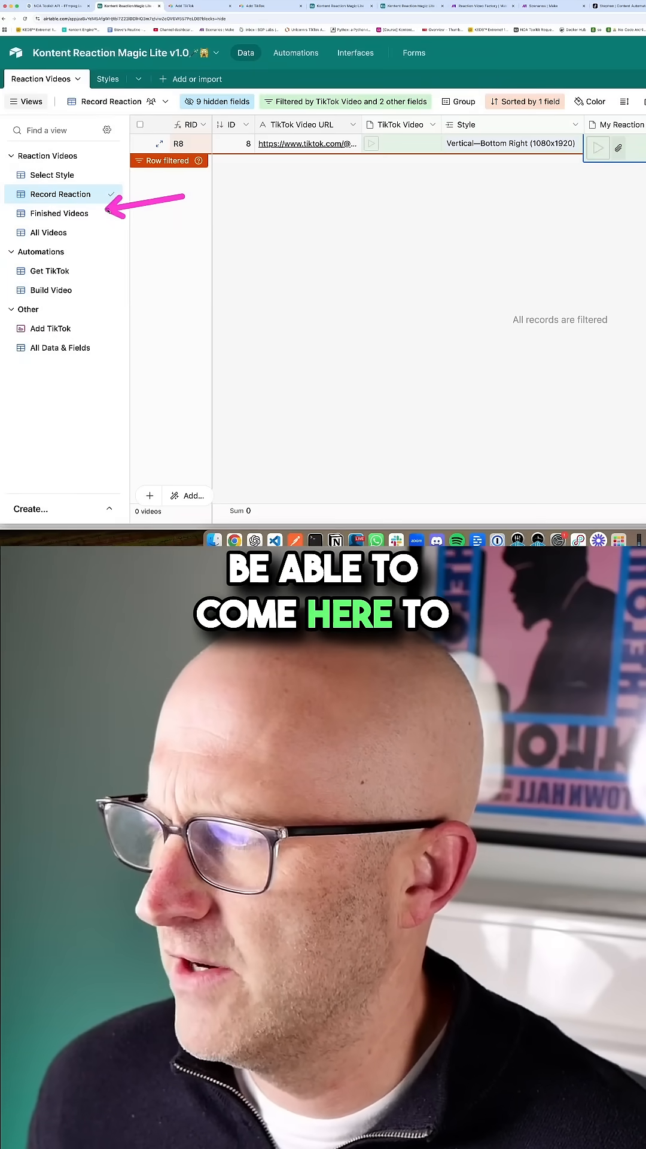
Show the Finished Videos view and open R8's final reaction video
{"action": "left_click", "coordinate": [59, 213]}
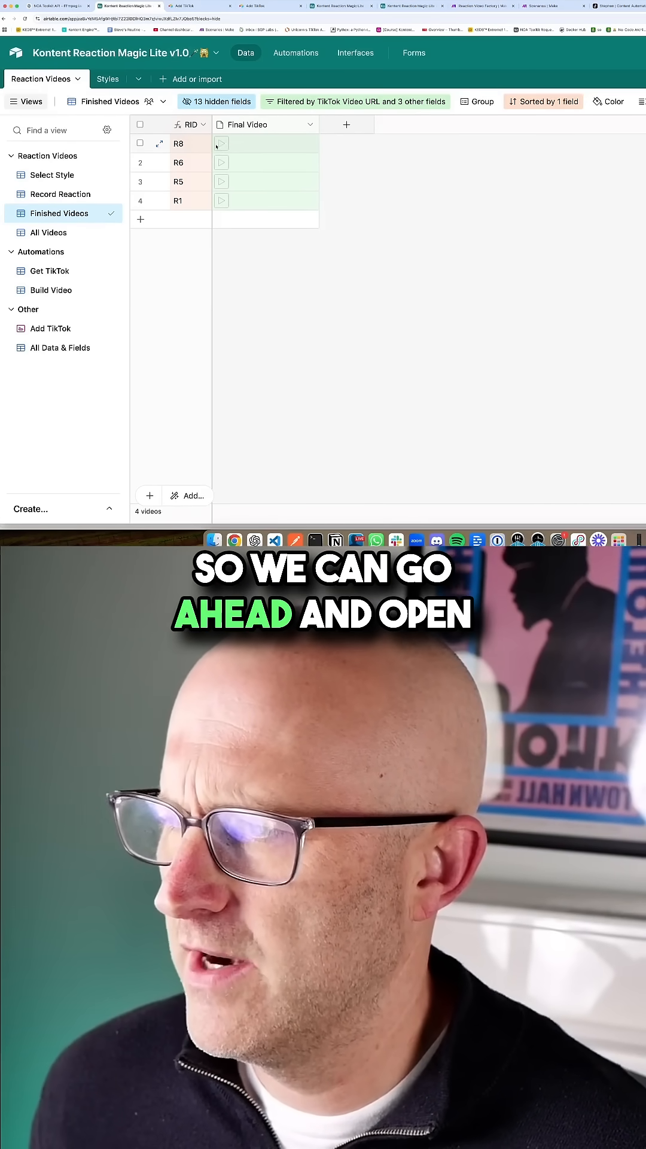
{"action": "left_click", "coordinate": [221, 143]}
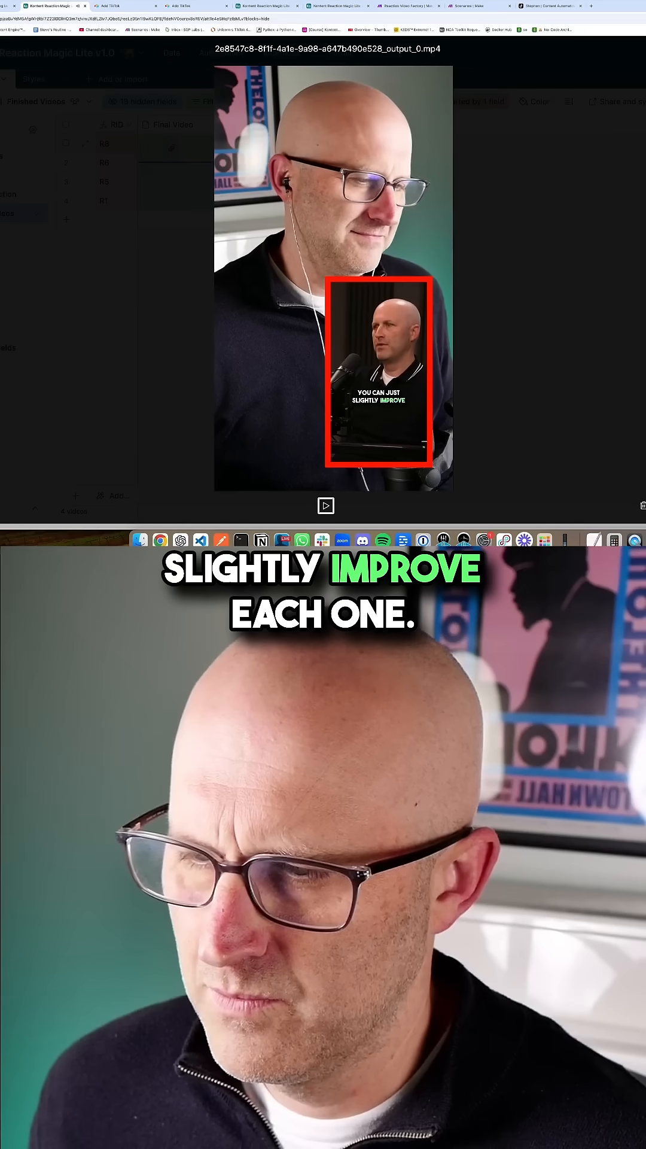
Close R8's video preview and open the No-Code Architects community's Classroom courses
{"action": "left_click", "coordinate": [325, 505]}
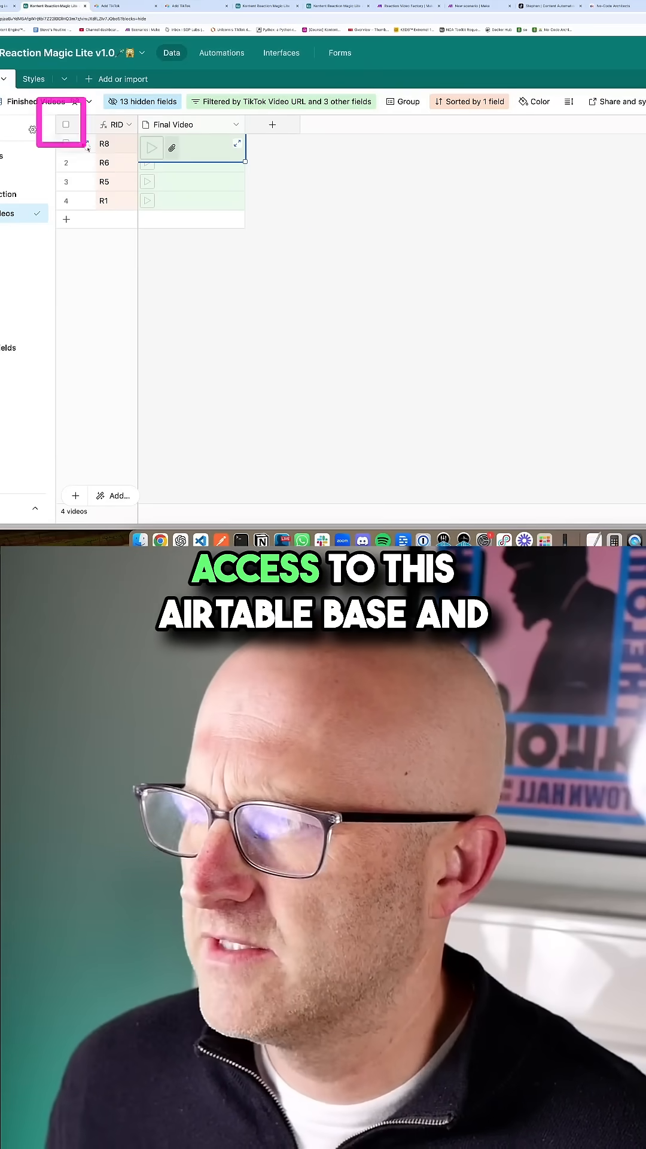
{"action": "left_click", "coordinate": [476, 6]}
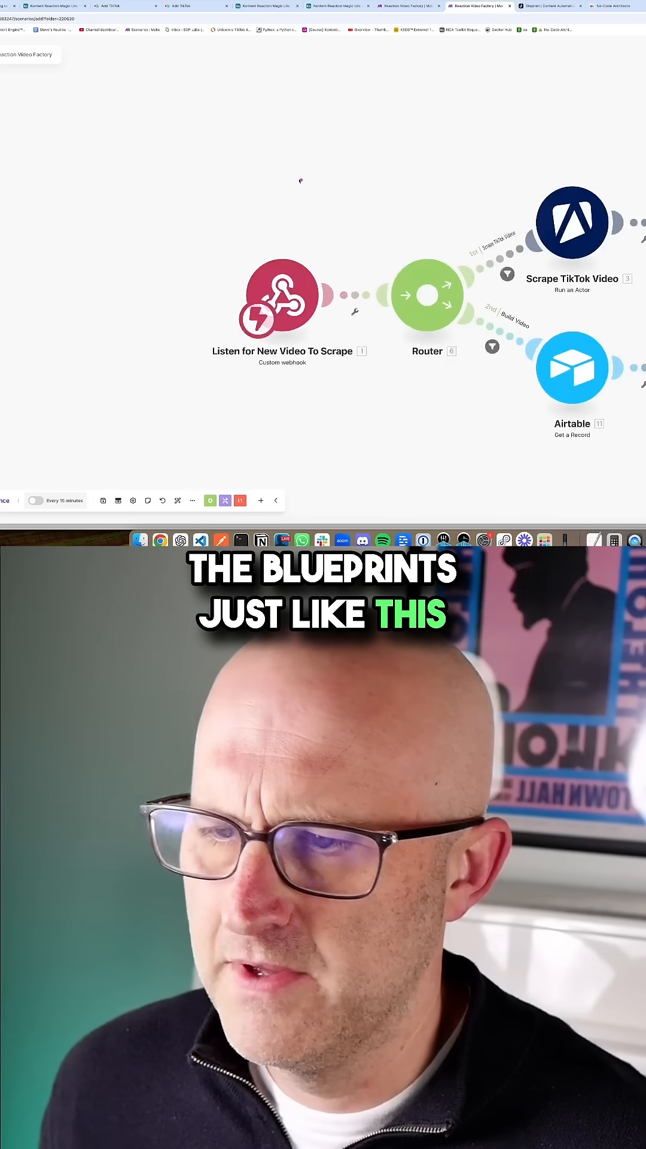
{"action": "left_click", "coordinate": [539, 6]}
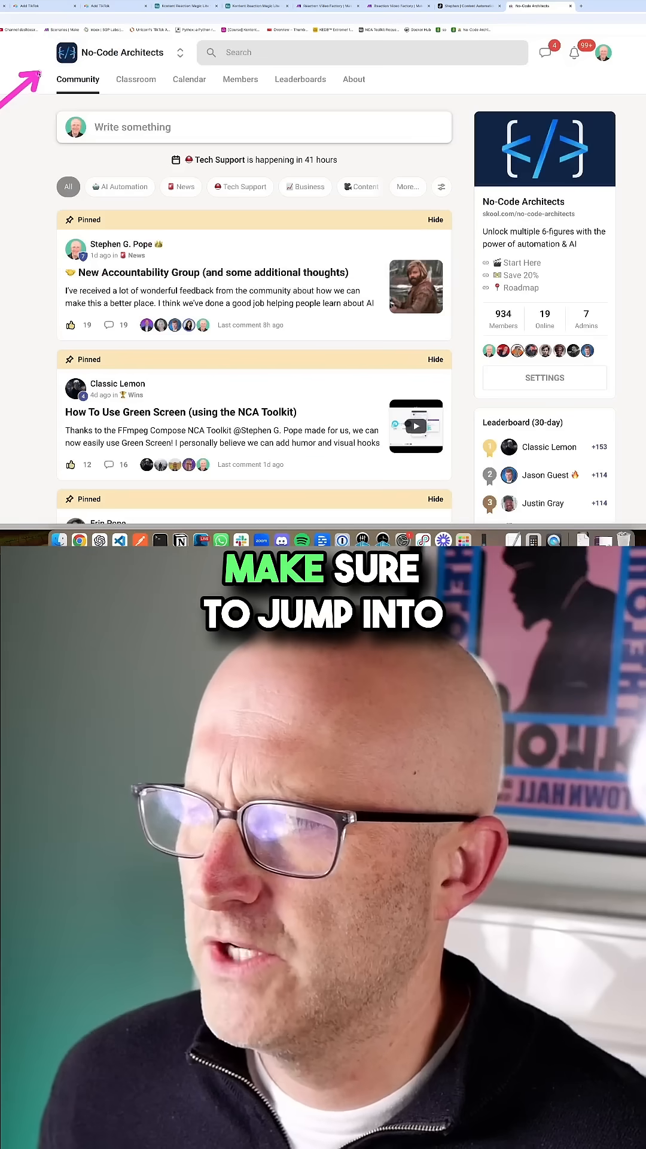
{"action": "left_click", "coordinate": [136, 79]}
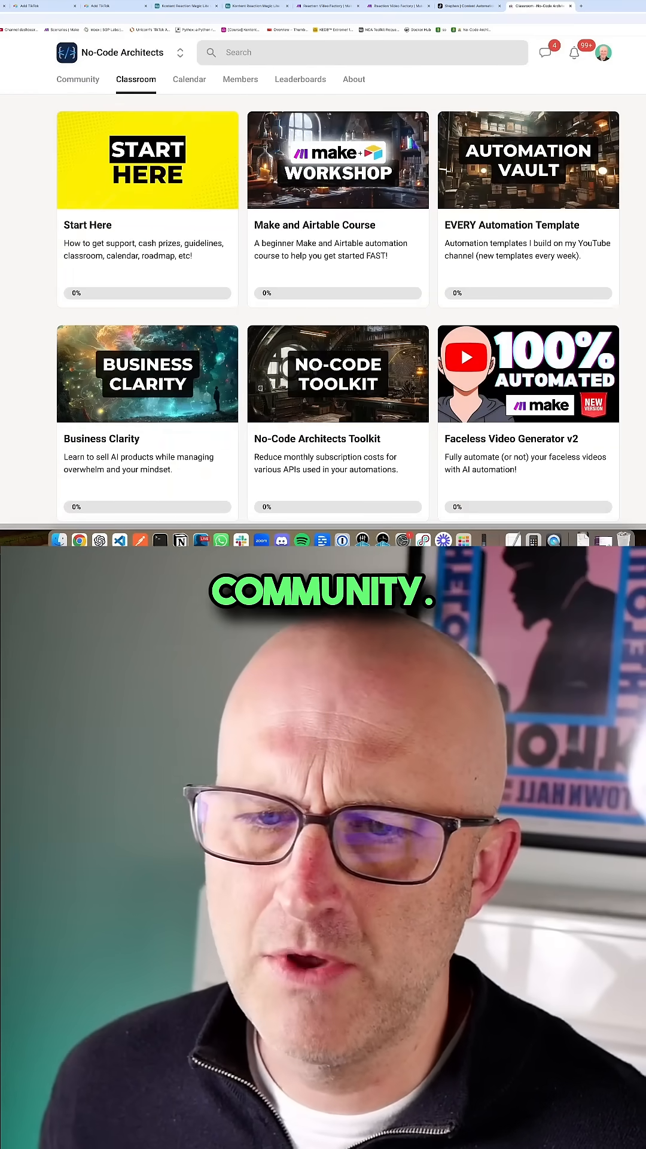